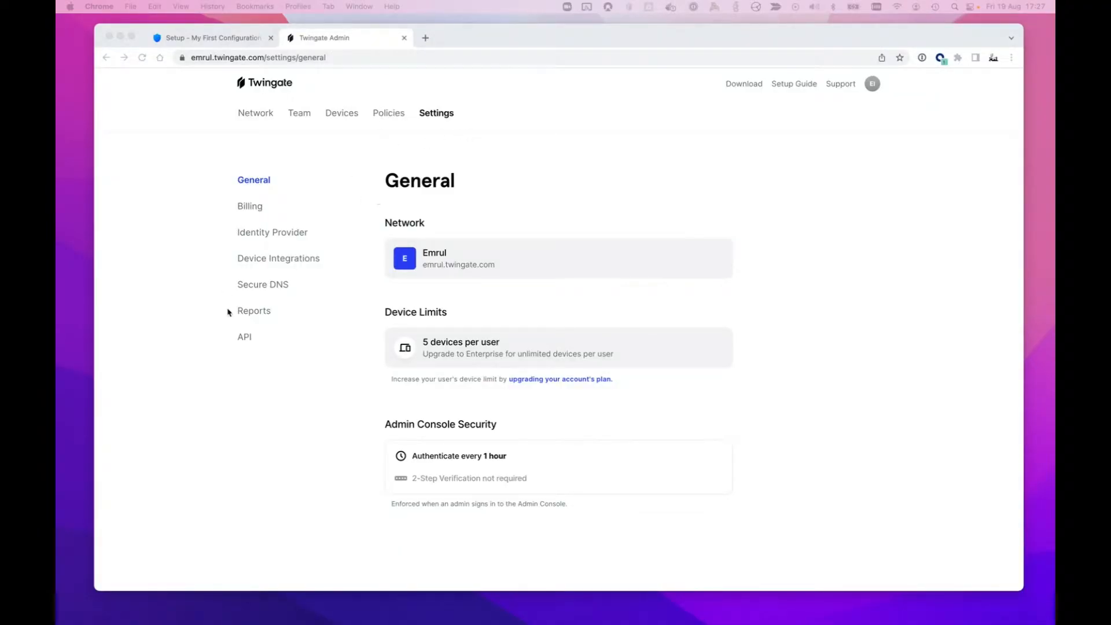
mouse_move(262, 285)
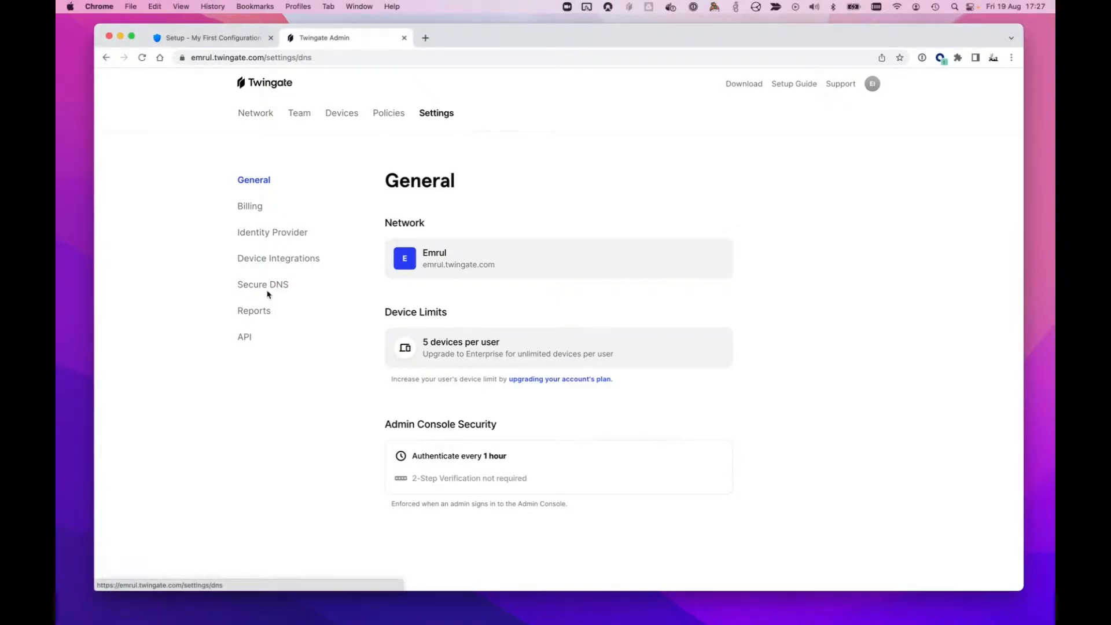
- Go to the Secure DNS settings, showing DoH disabled with CloudFlare as resolver
click(262, 285)
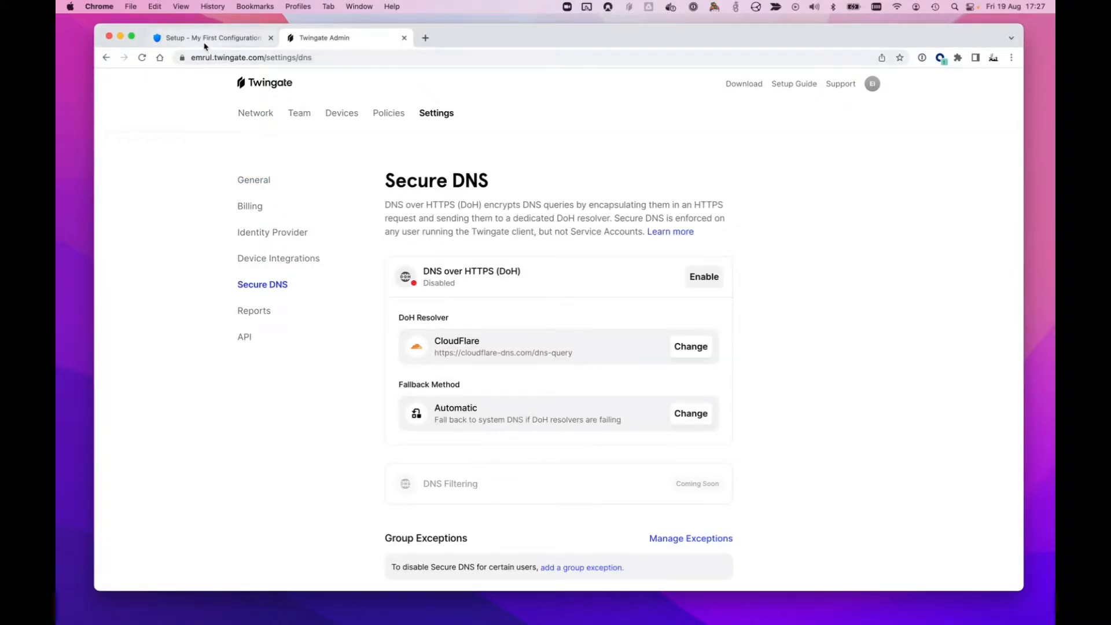
- Switch to the NextDNS 'My First Configuration' tab and review its setup endpoints
click(211, 37)
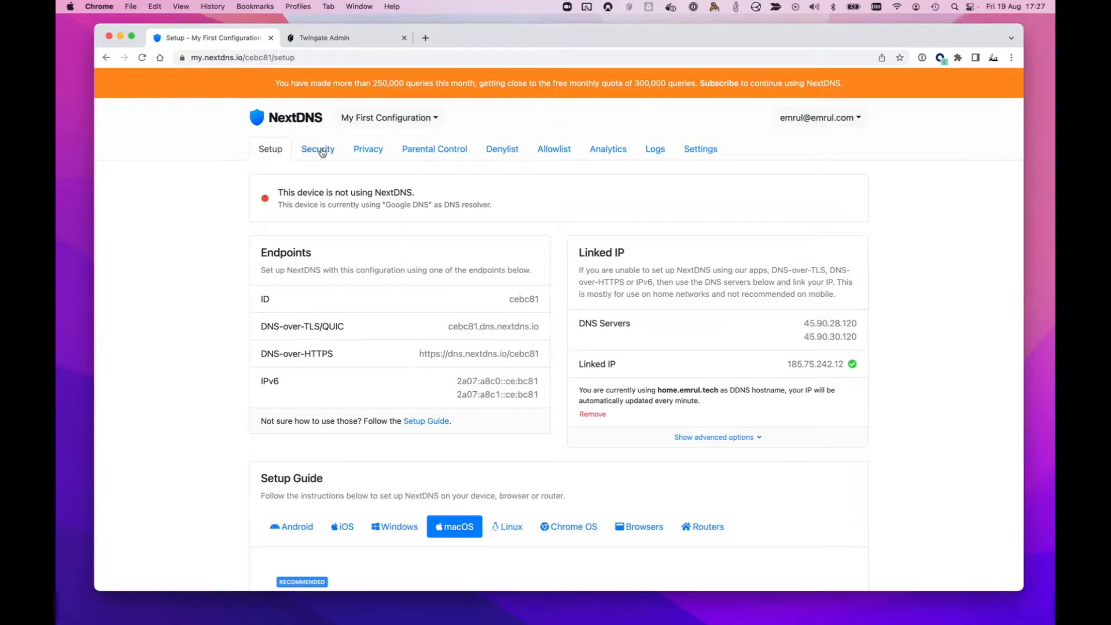
mouse_move(608, 149)
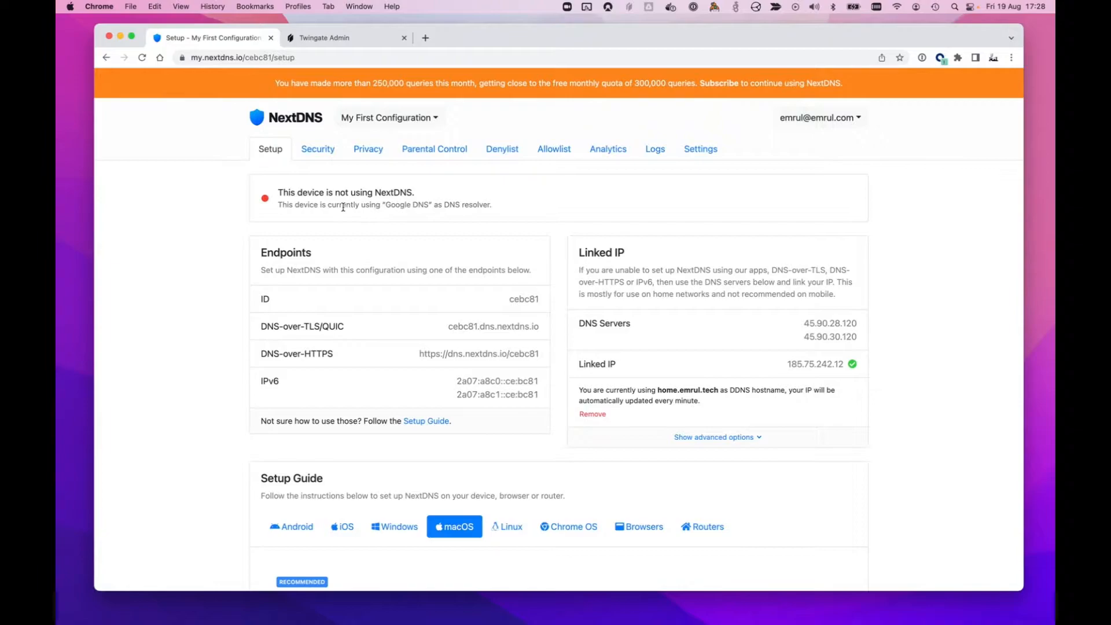
double_click(299, 192)
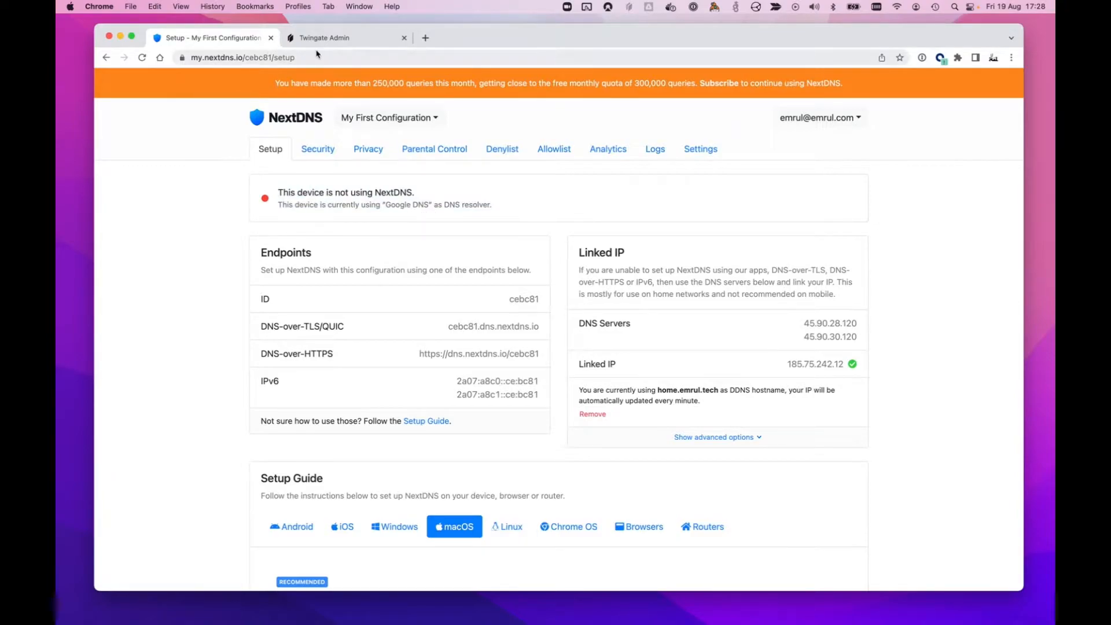
- Back in Twingate Secure DNS, change the DoH resolver choice to Custom
click(324, 37)
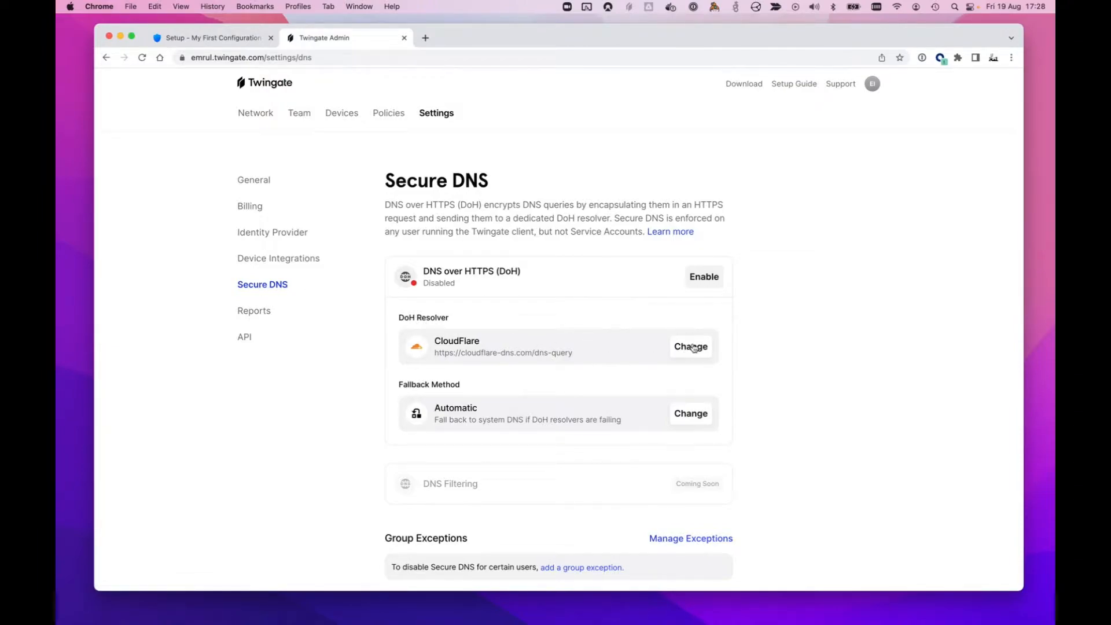
click(689, 346)
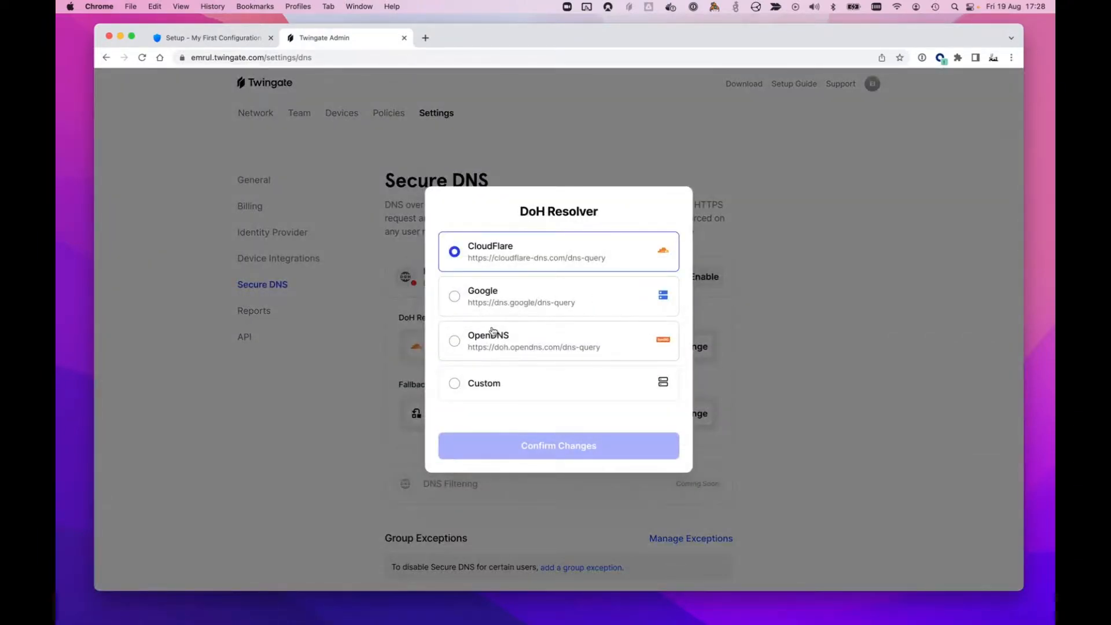
click(454, 383)
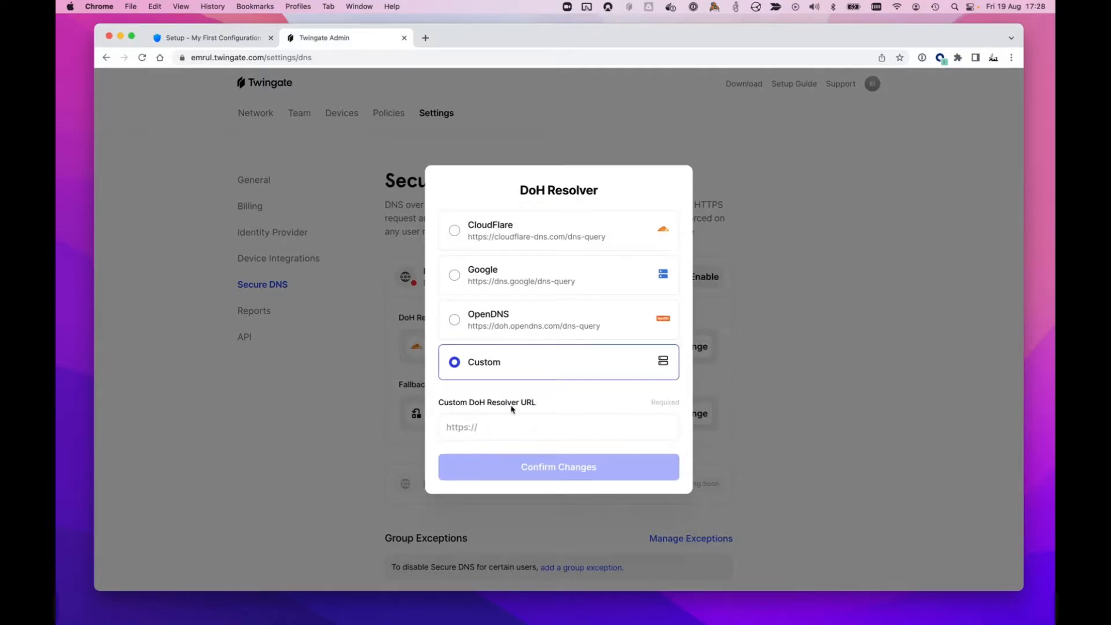
- Copy the NextDNS DNS-over-HTTPS address and return to the resolver settings
click(558, 427)
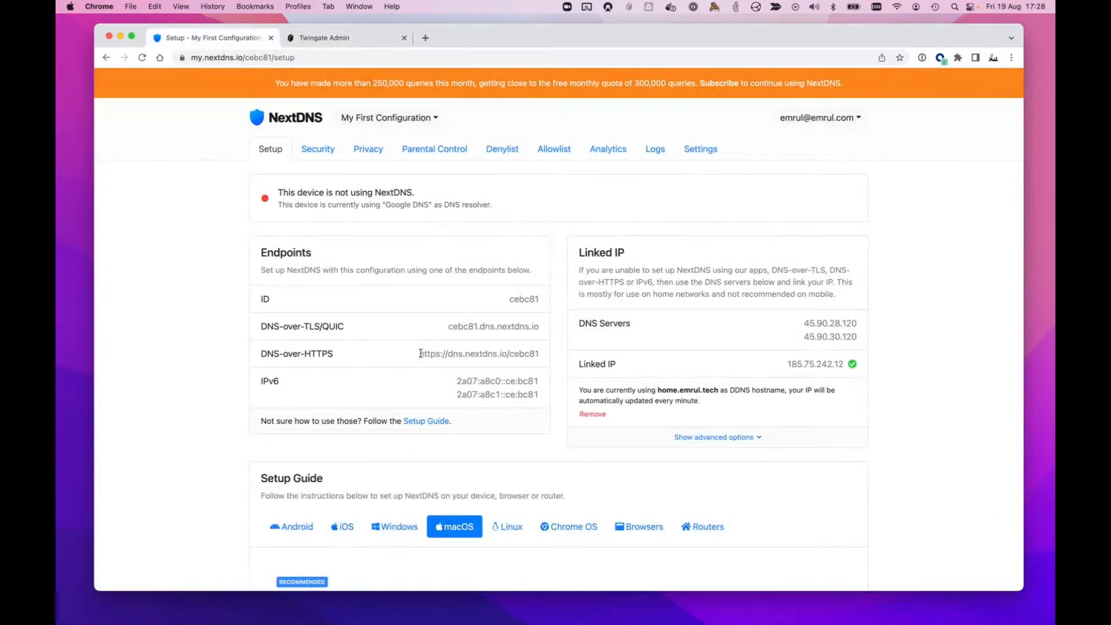
double_click(478, 353)
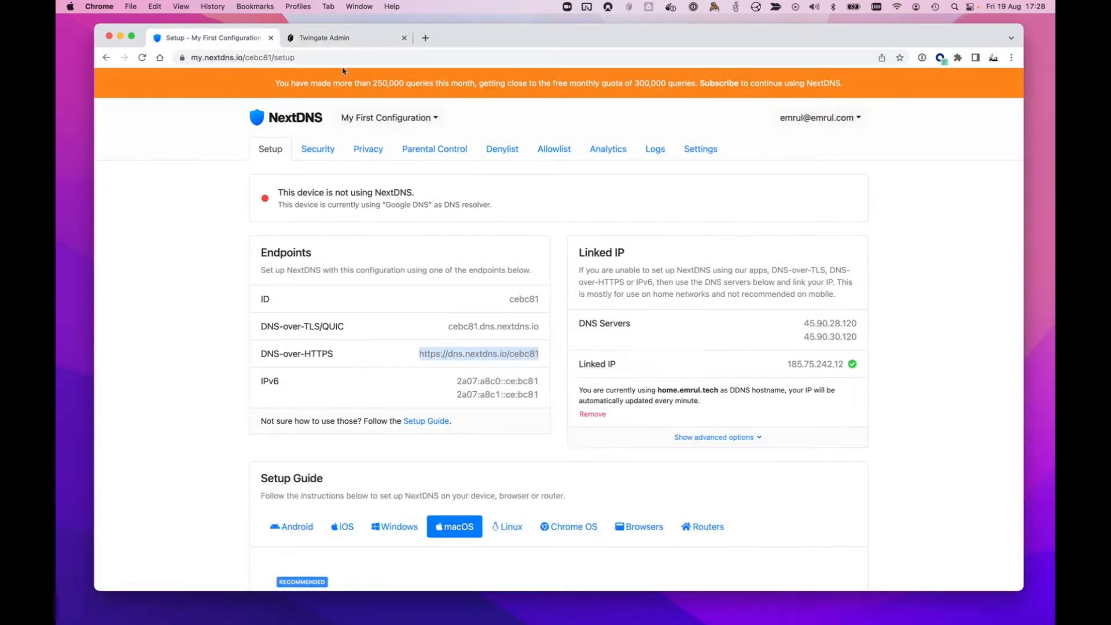
click(346, 37)
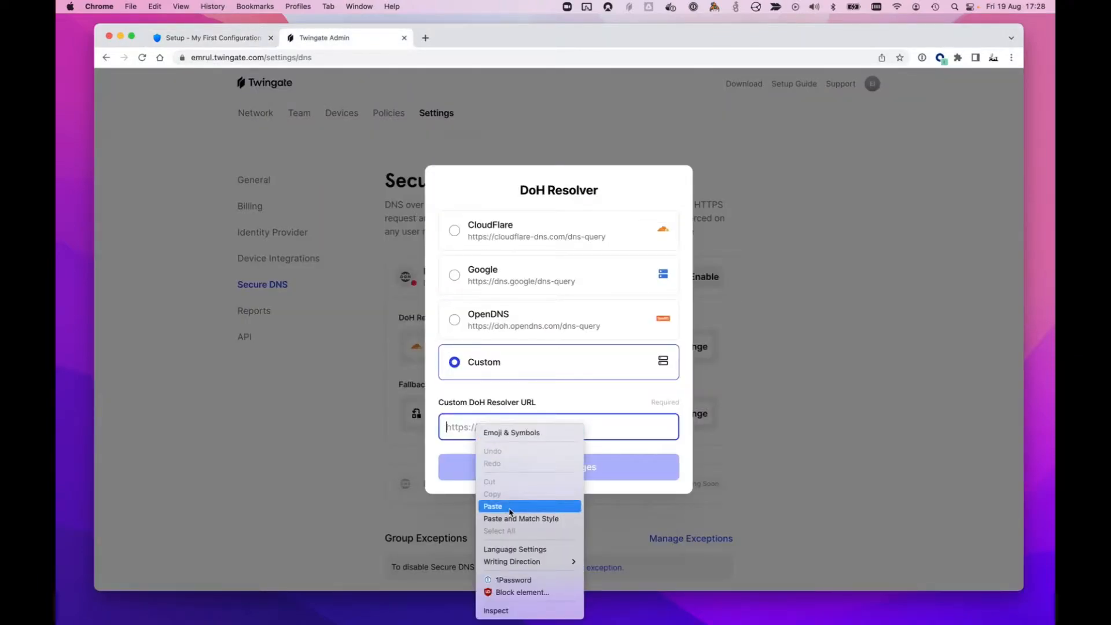
click(493, 505)
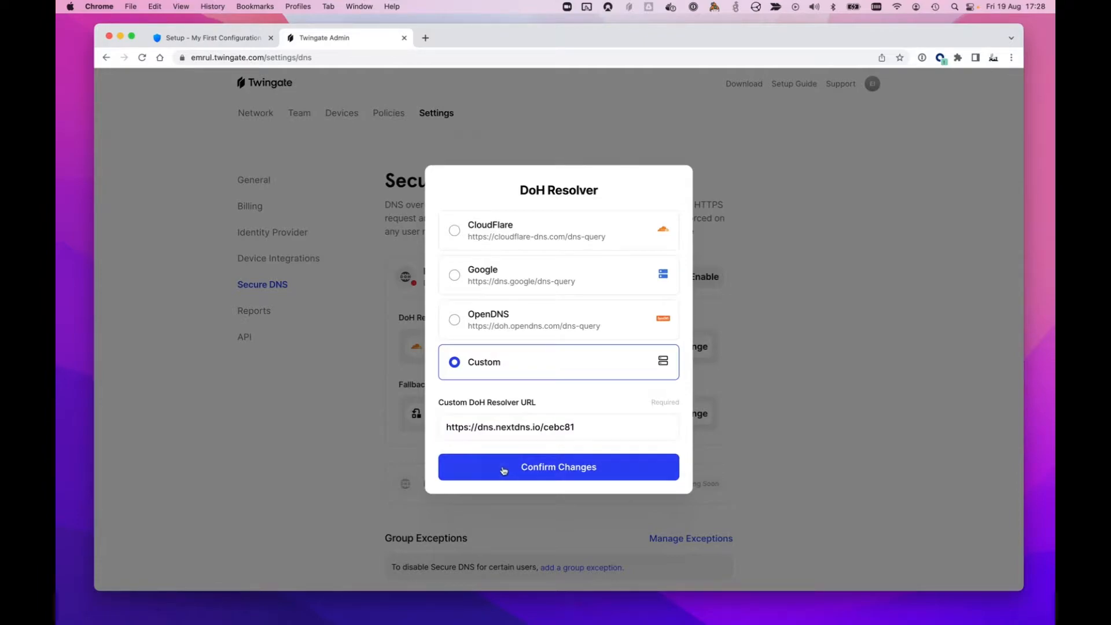
click(558, 466)
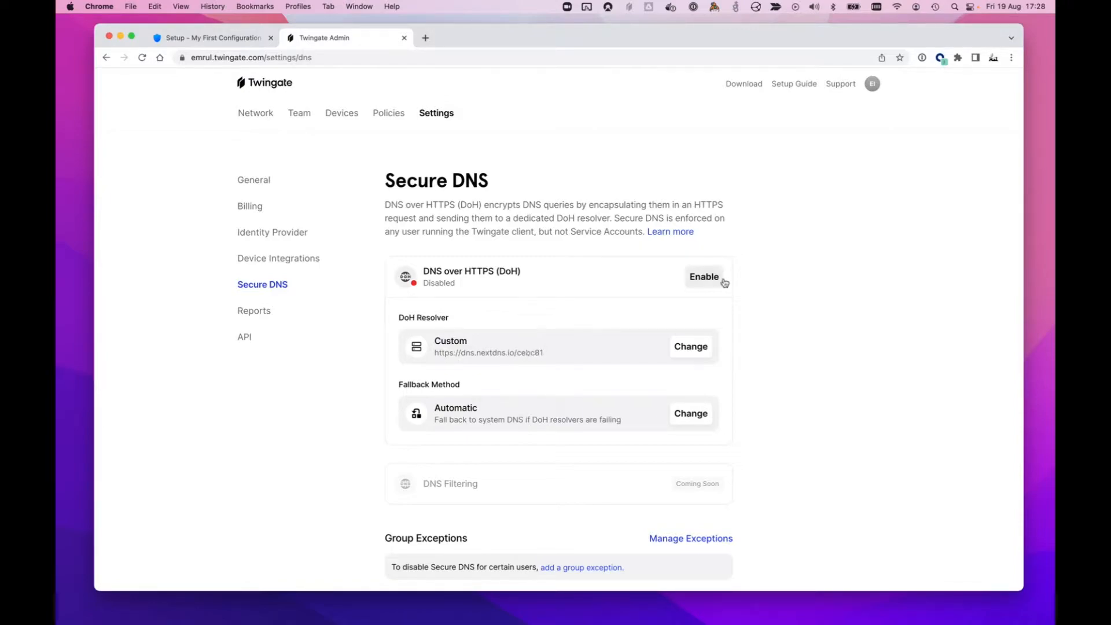
- Enable DNS over HTTPS for all devices, confirming the Enable DoH dialog
click(702, 276)
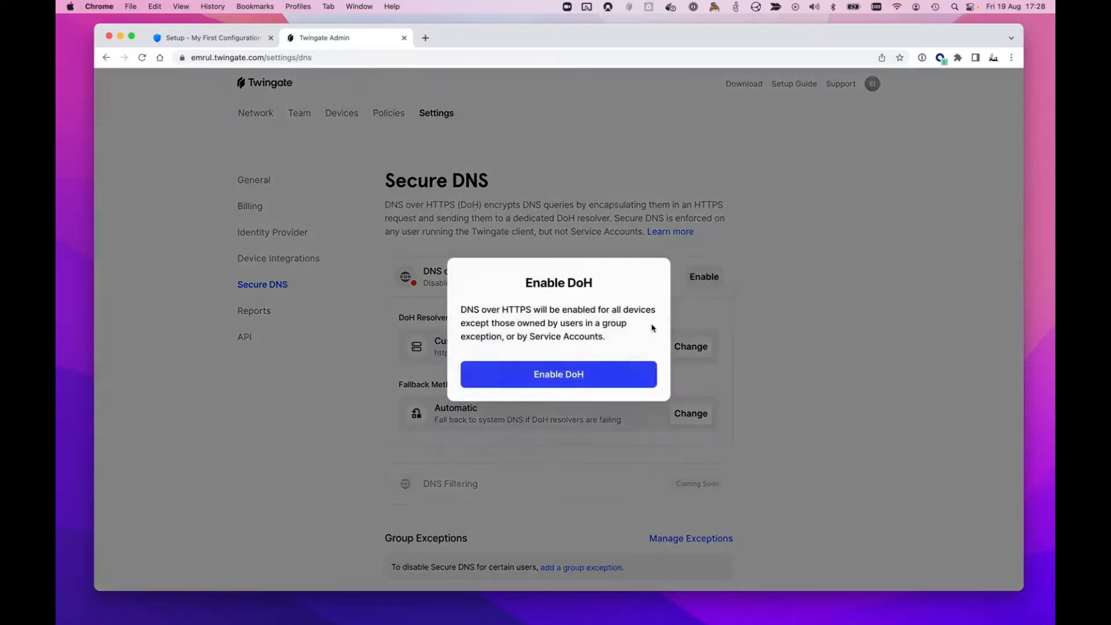
click(557, 373)
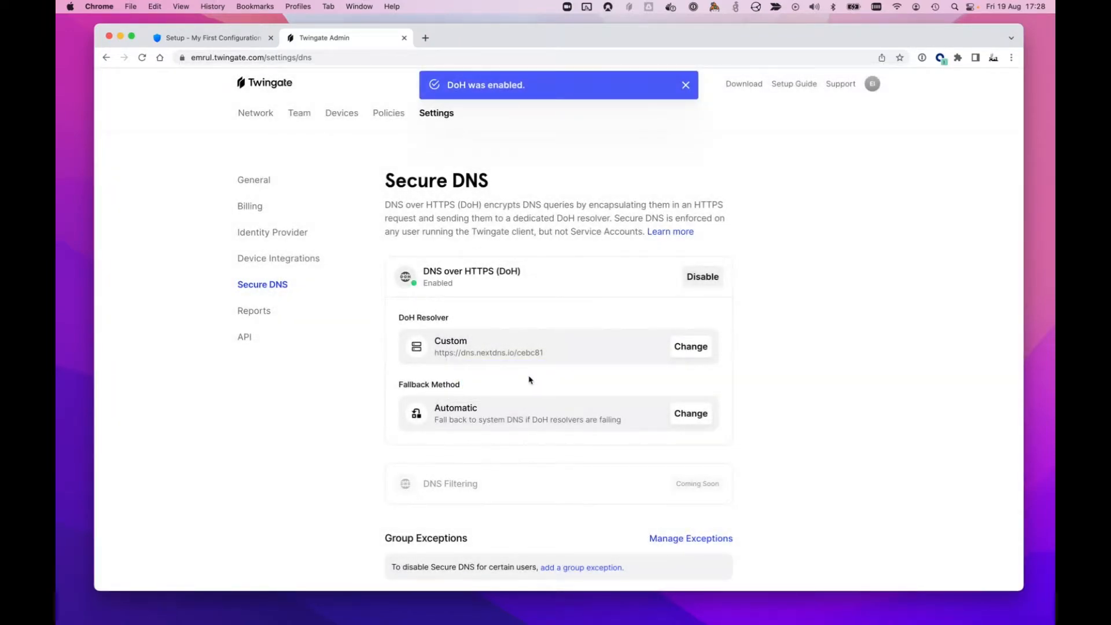
mouse_move(524, 364)
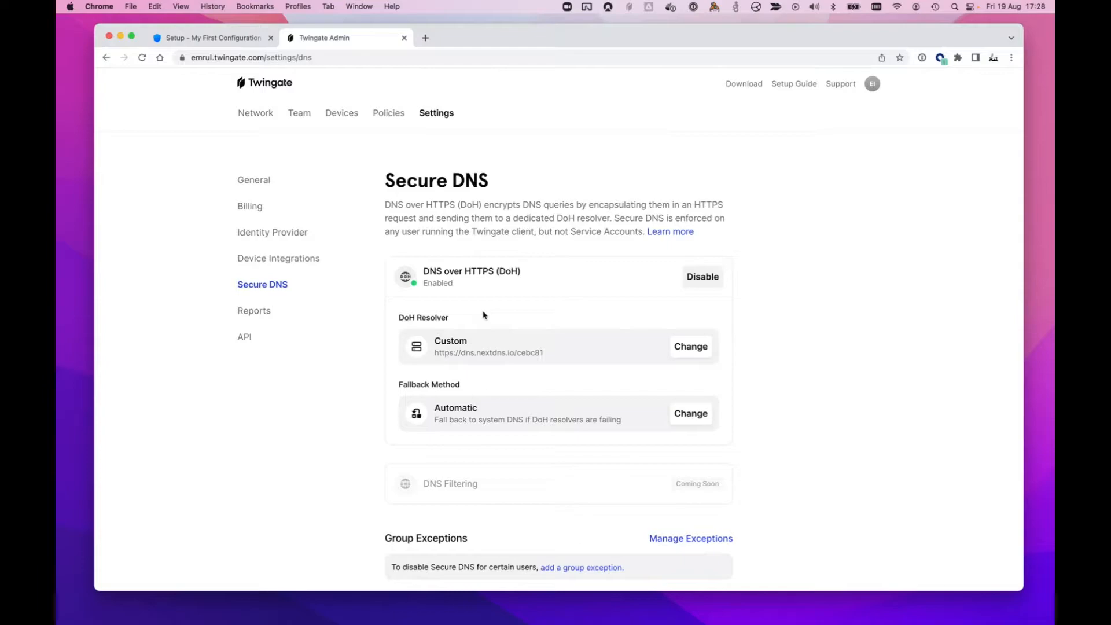
mouse_move(670, 112)
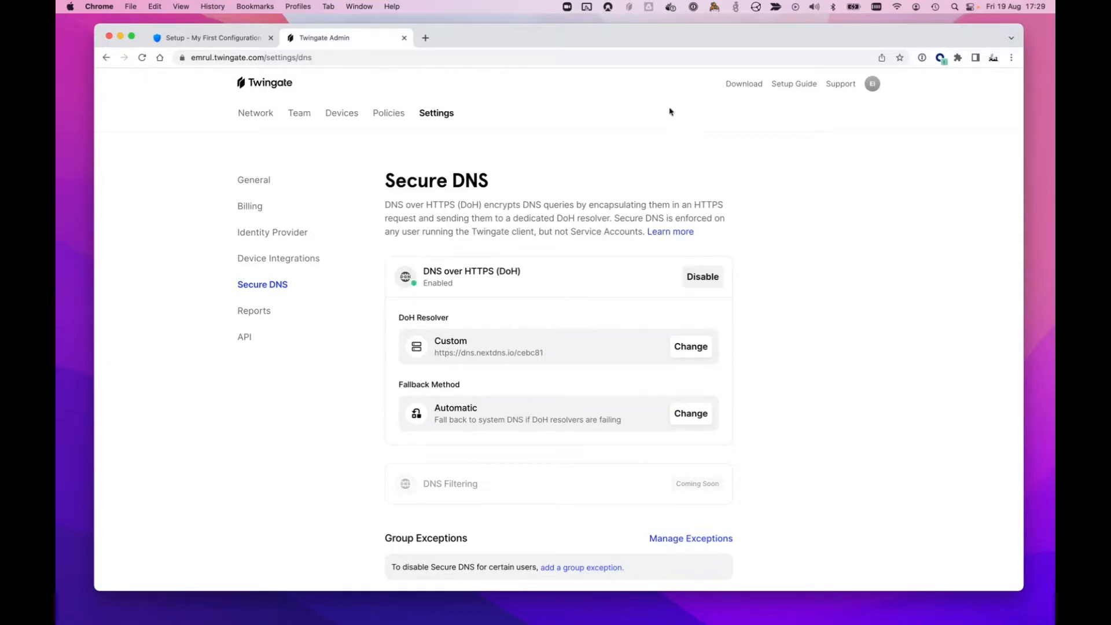
click(627, 7)
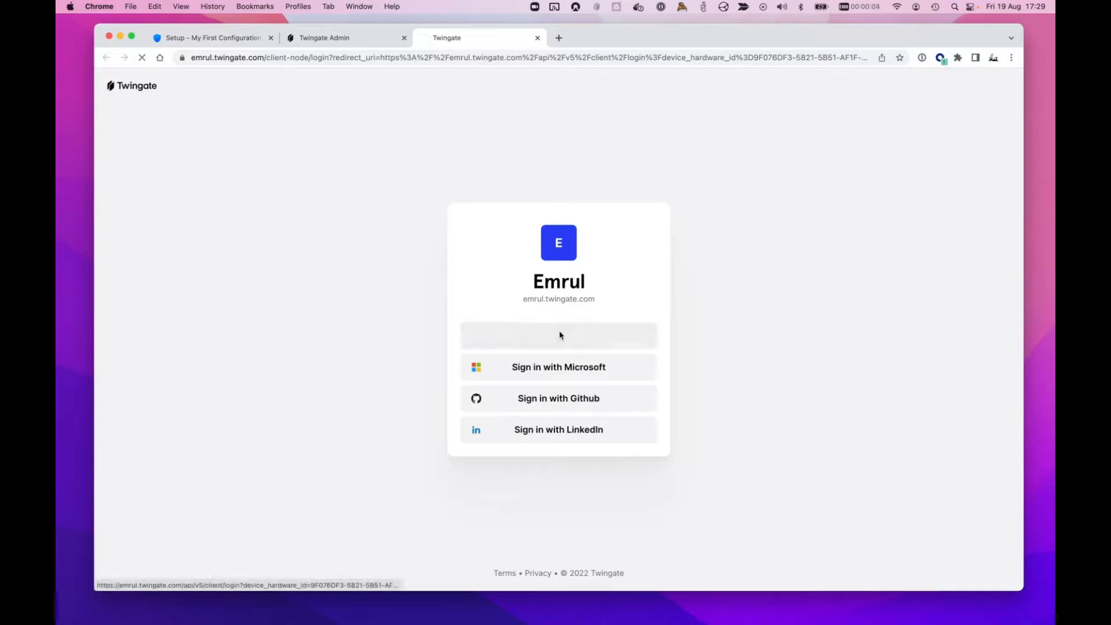
- Start signing in to the Twingate client with Google
click(558, 335)
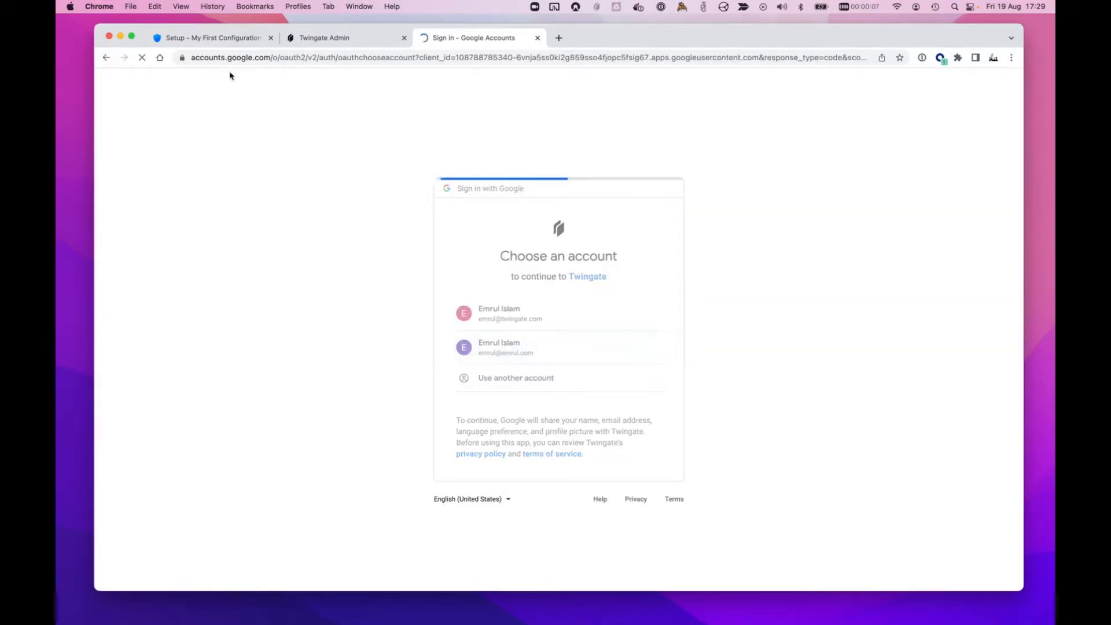
mouse_move(212, 37)
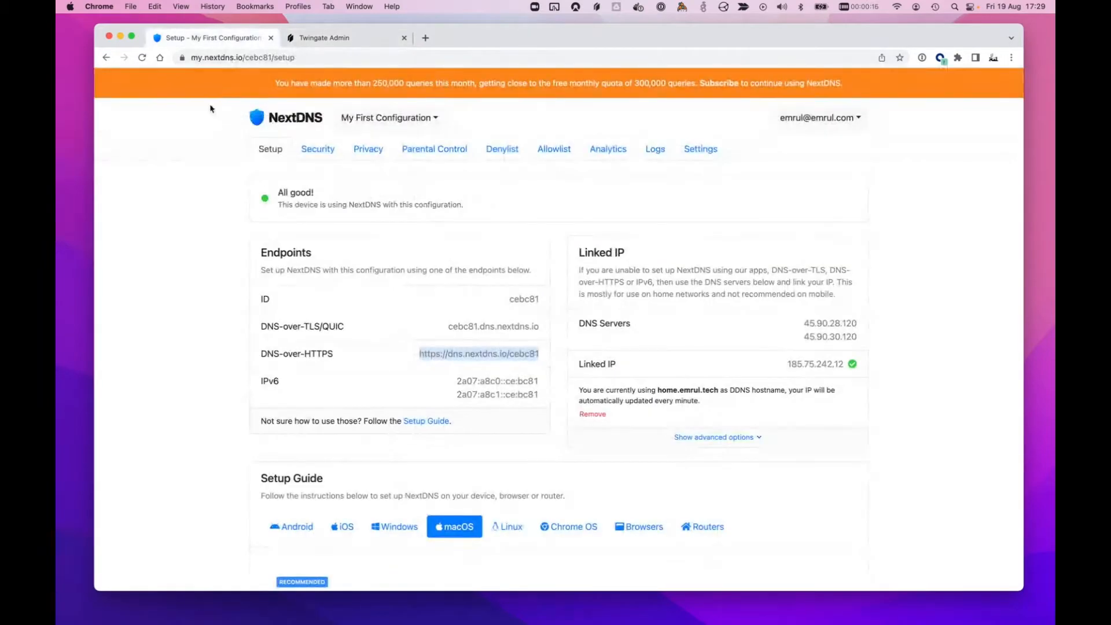
mouse_move(347, 218)
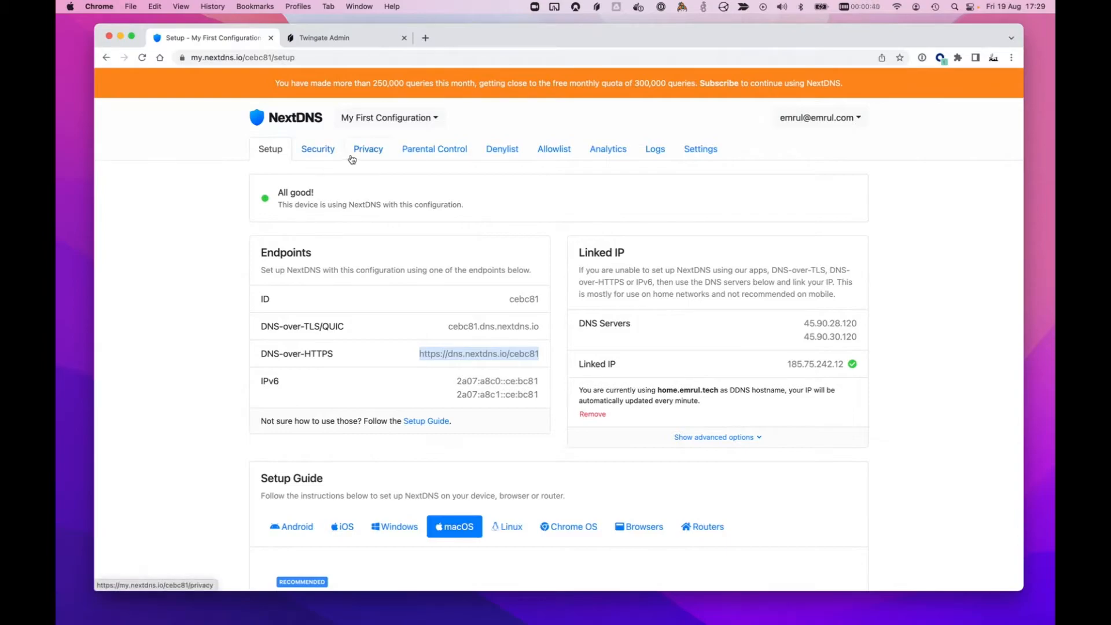
- Review the NextDNS Privacy settings for the configuration
click(368, 150)
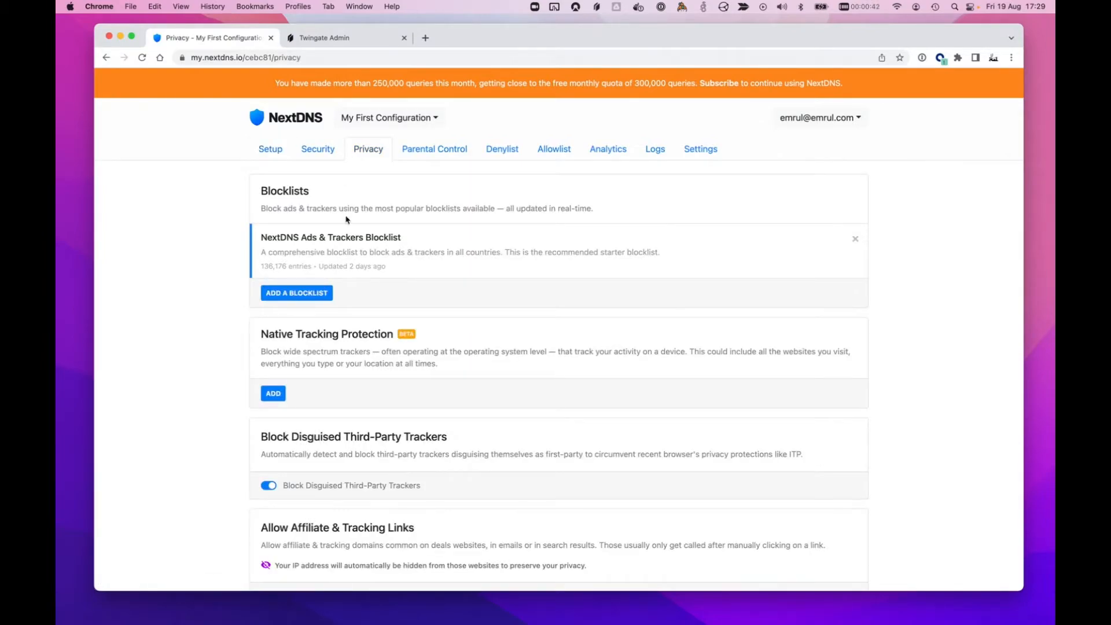
scroll(down, 3)
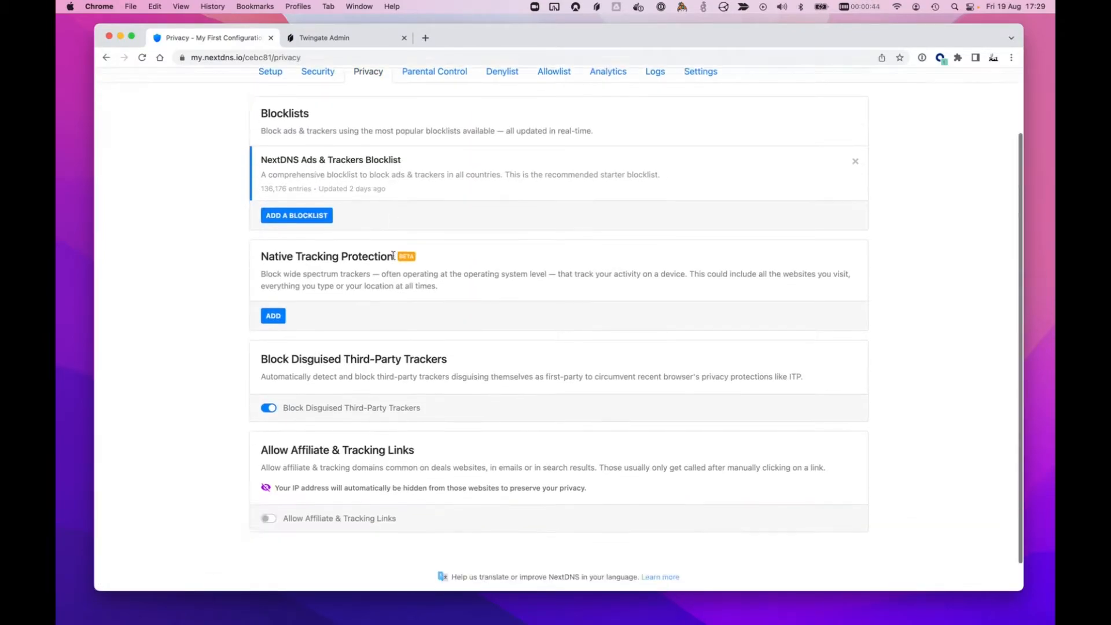
scroll(down, 3)
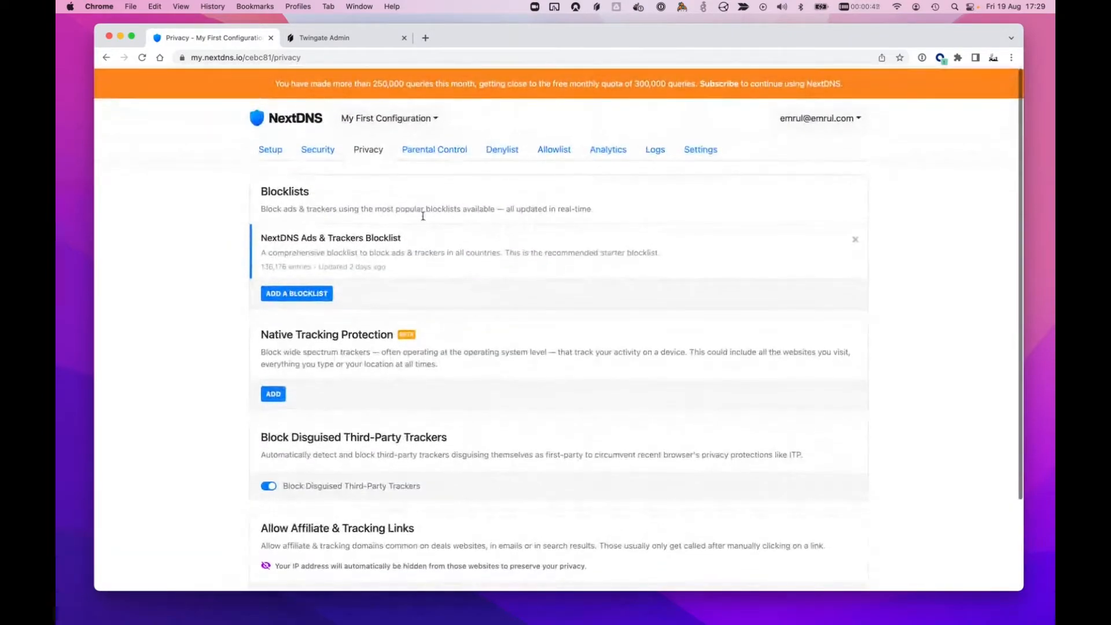
- Browse Parental Control and the empty Denylist, ending on the Security settings
click(434, 149)
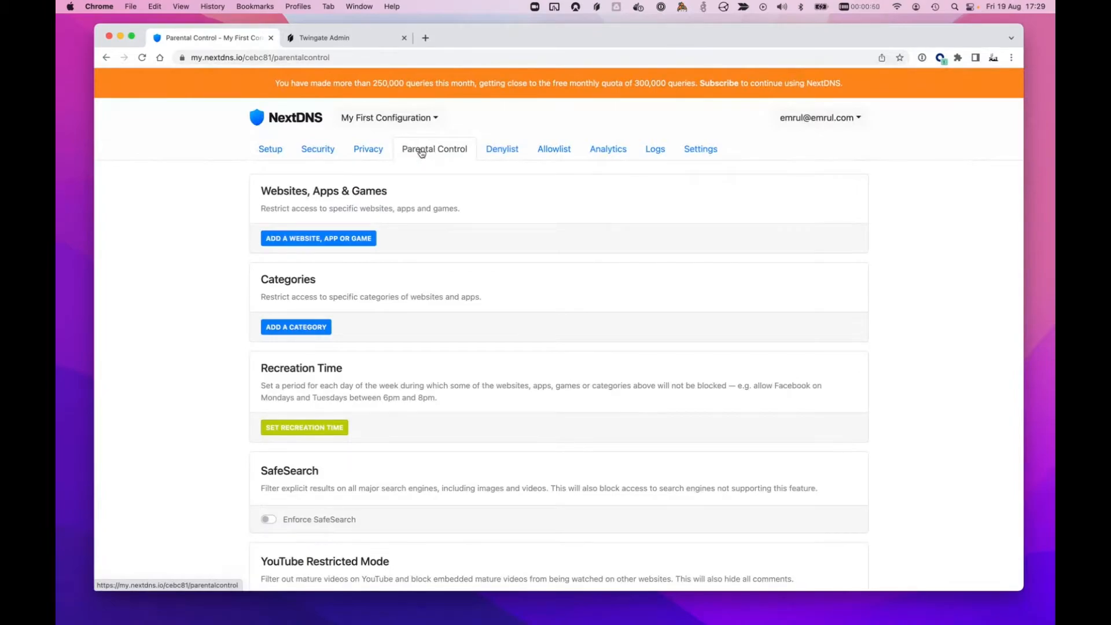
click(501, 150)
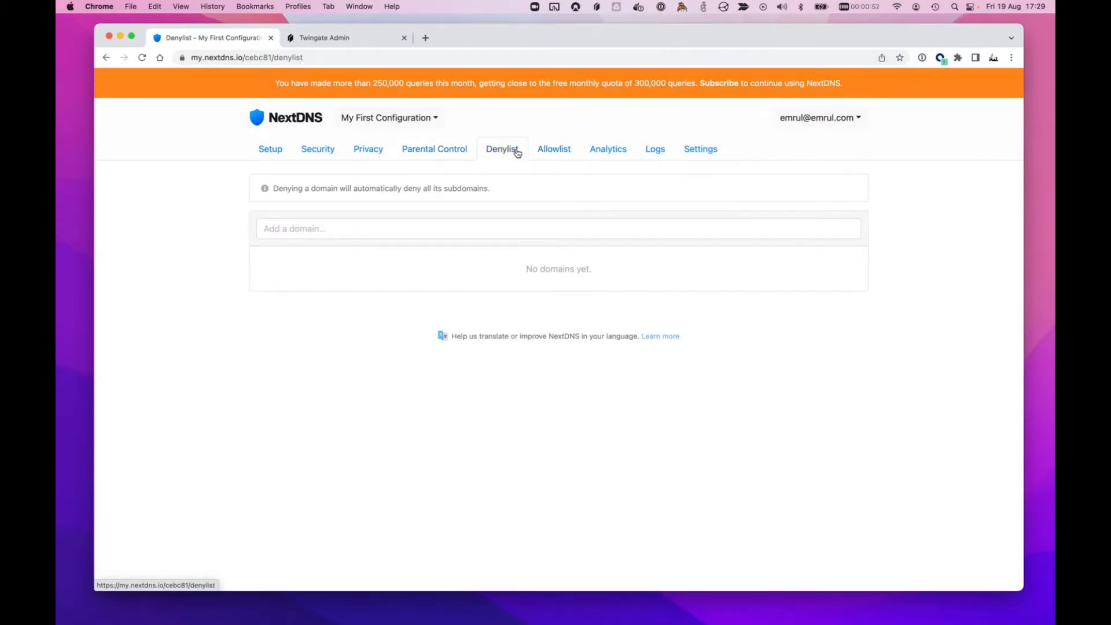
mouse_move(517, 170)
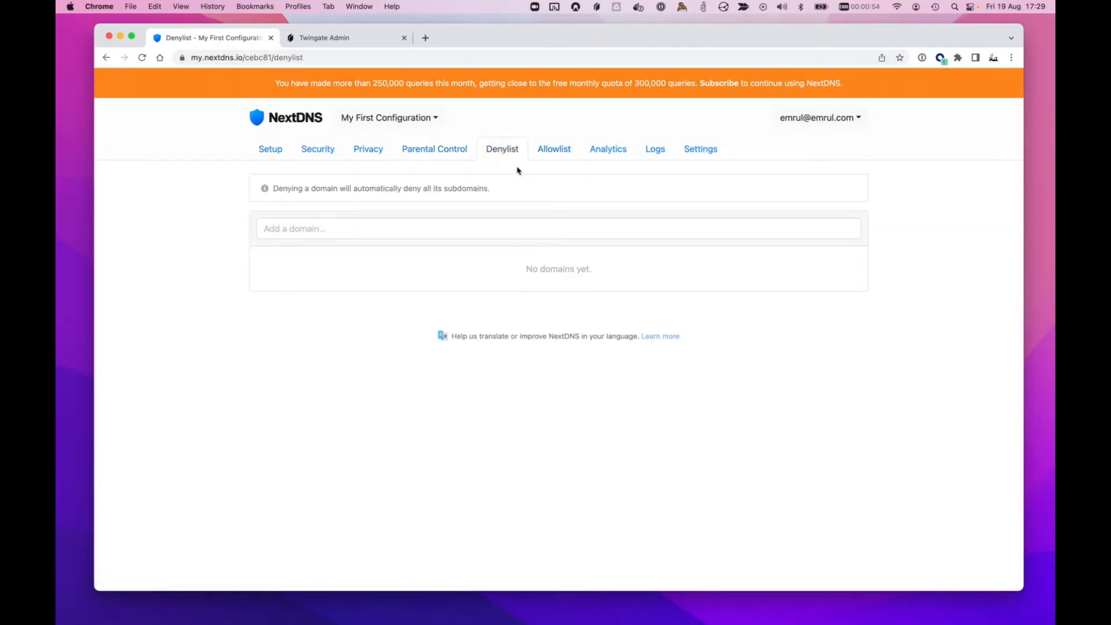
click(317, 149)
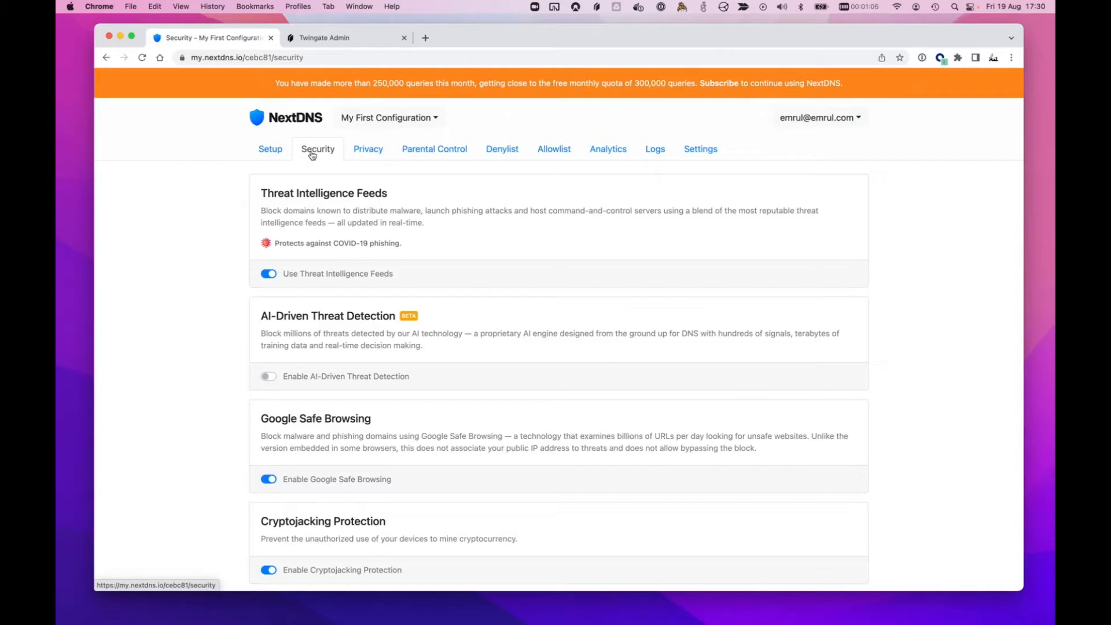
mouse_move(267, 321)
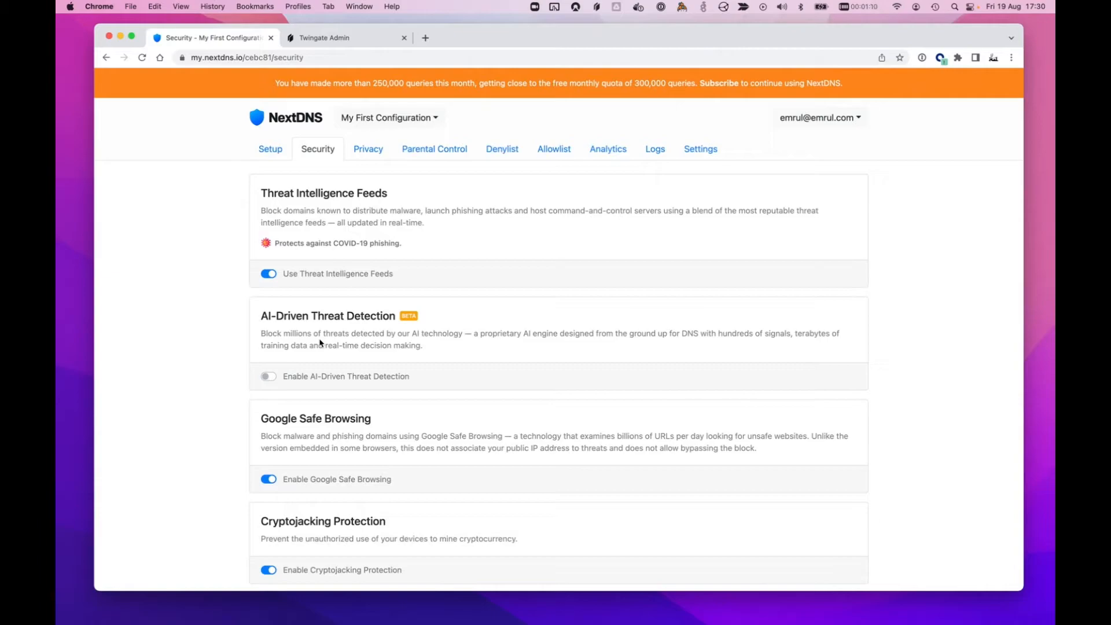
mouse_move(480, 358)
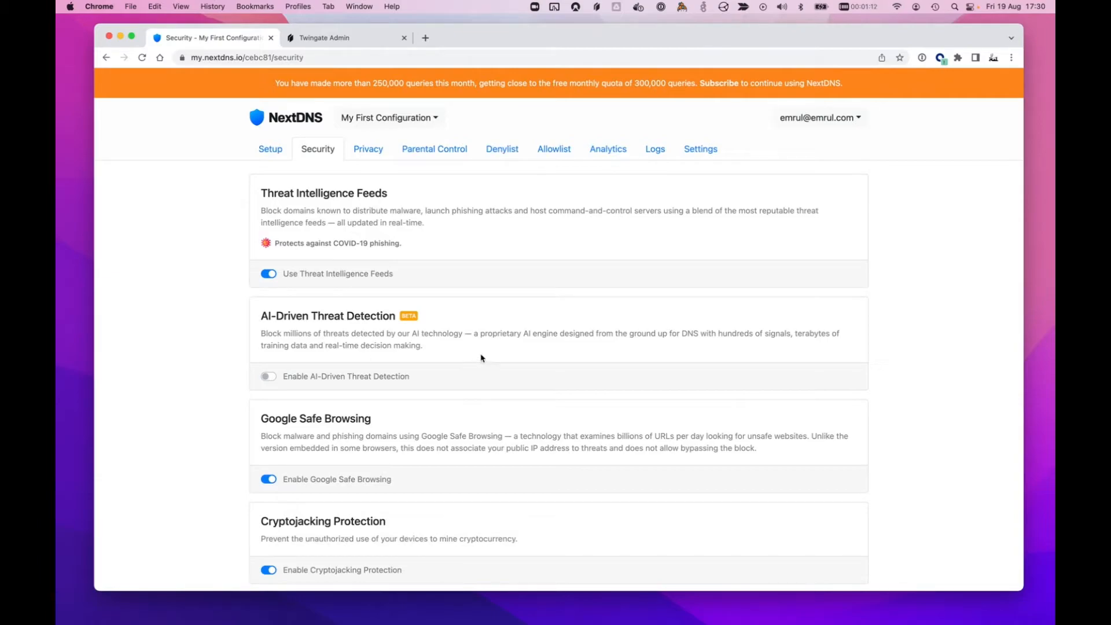
mouse_move(592, 182)
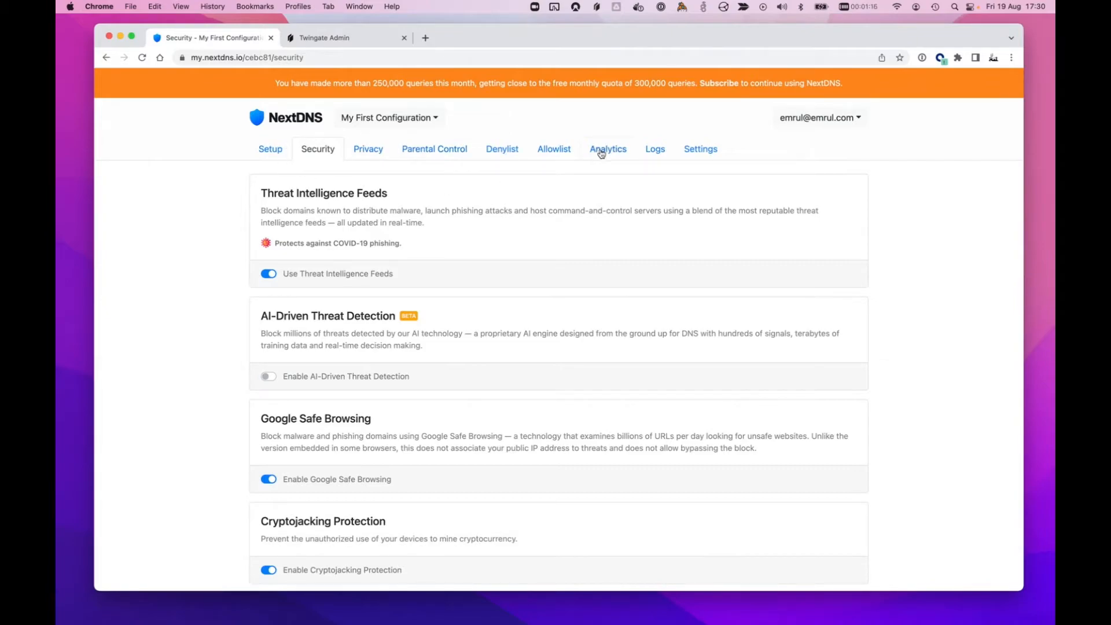
- View NextDNS Analytics from query counts down to the Traffic Destination map (118,917 US queries)
click(607, 149)
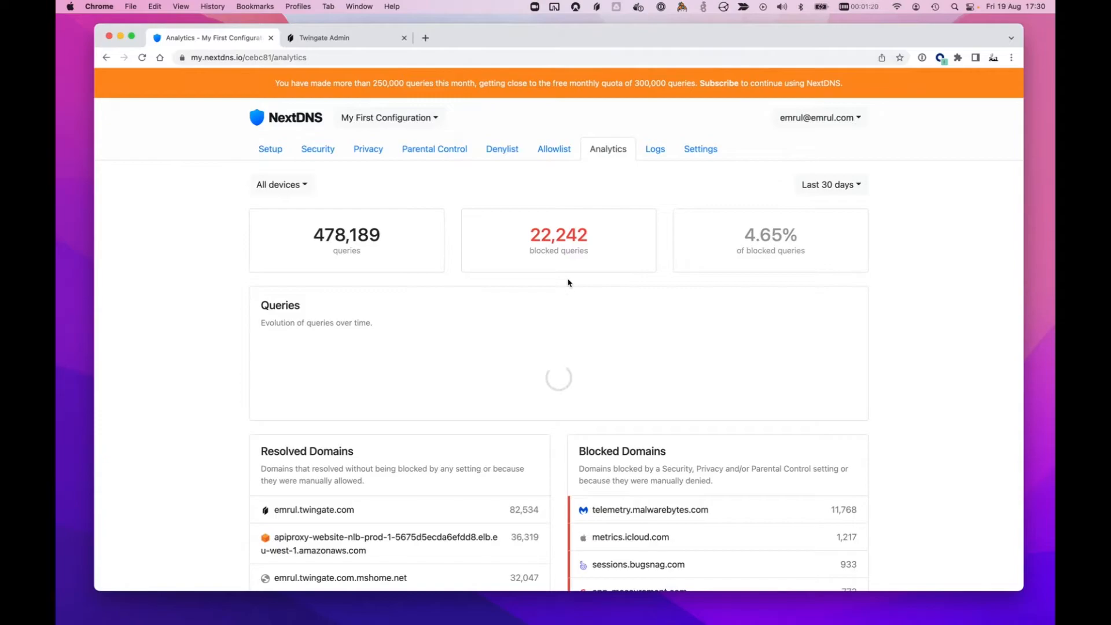
scroll(down, 3)
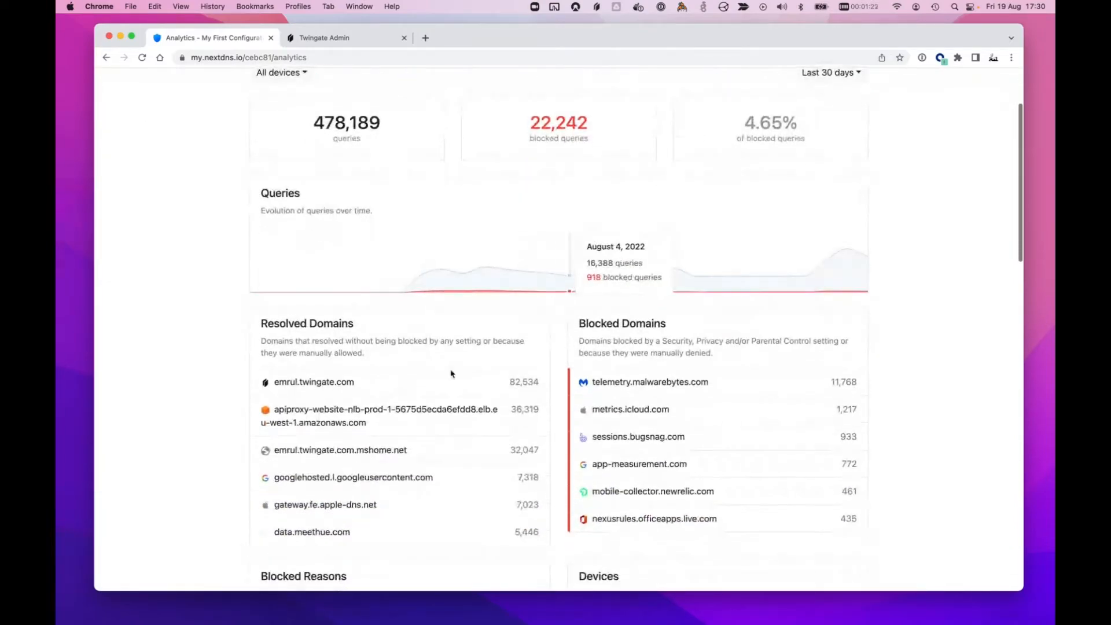
mouse_move(537, 479)
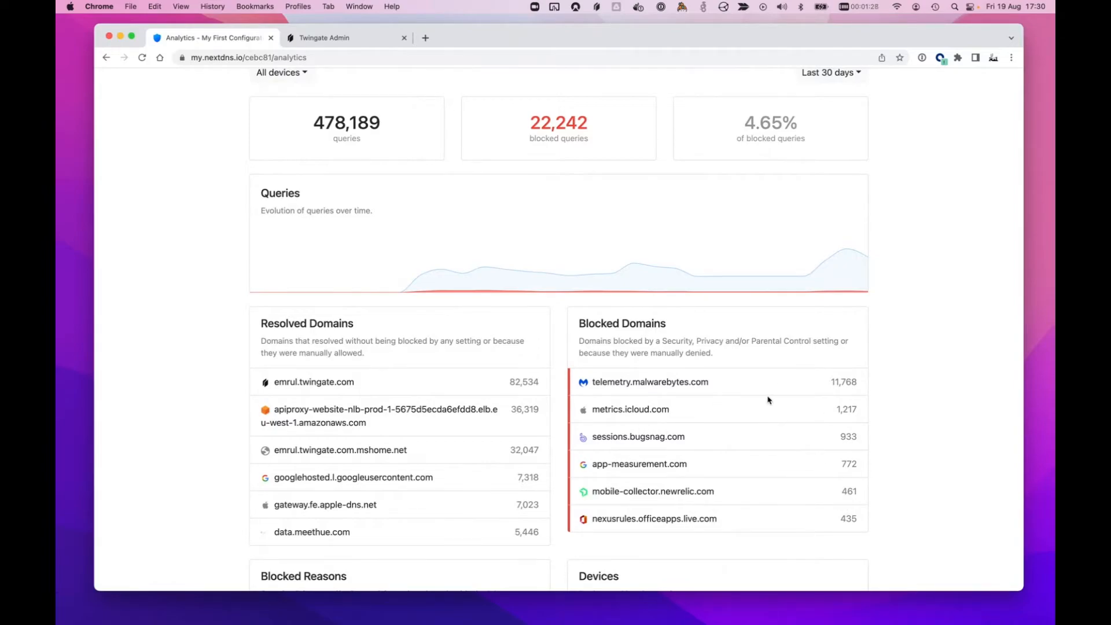
scroll(down, 3)
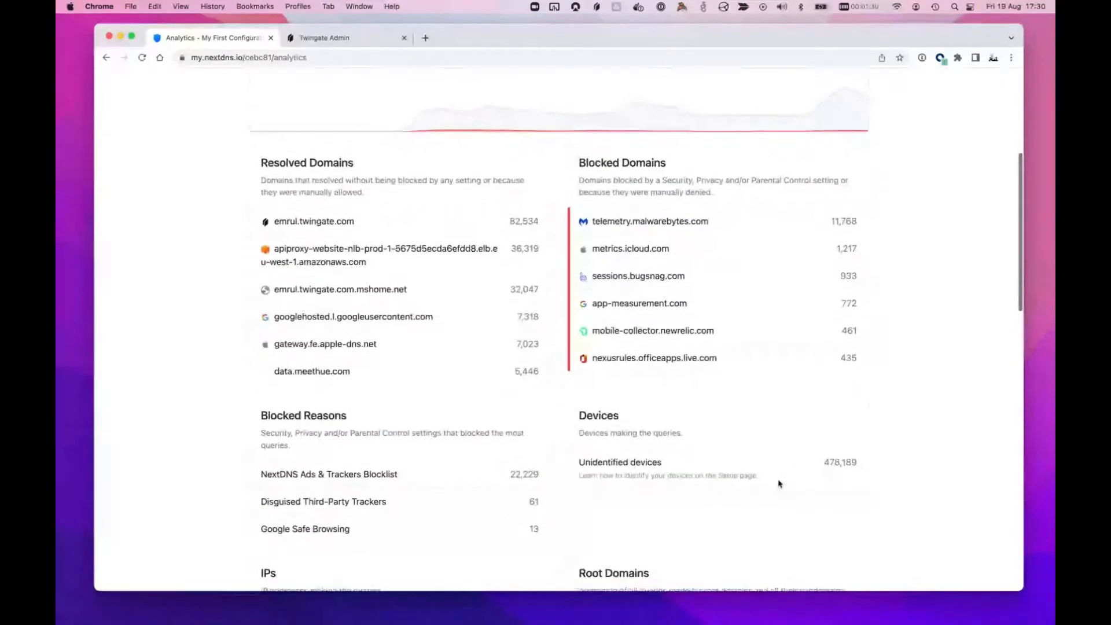
scroll(down, 3)
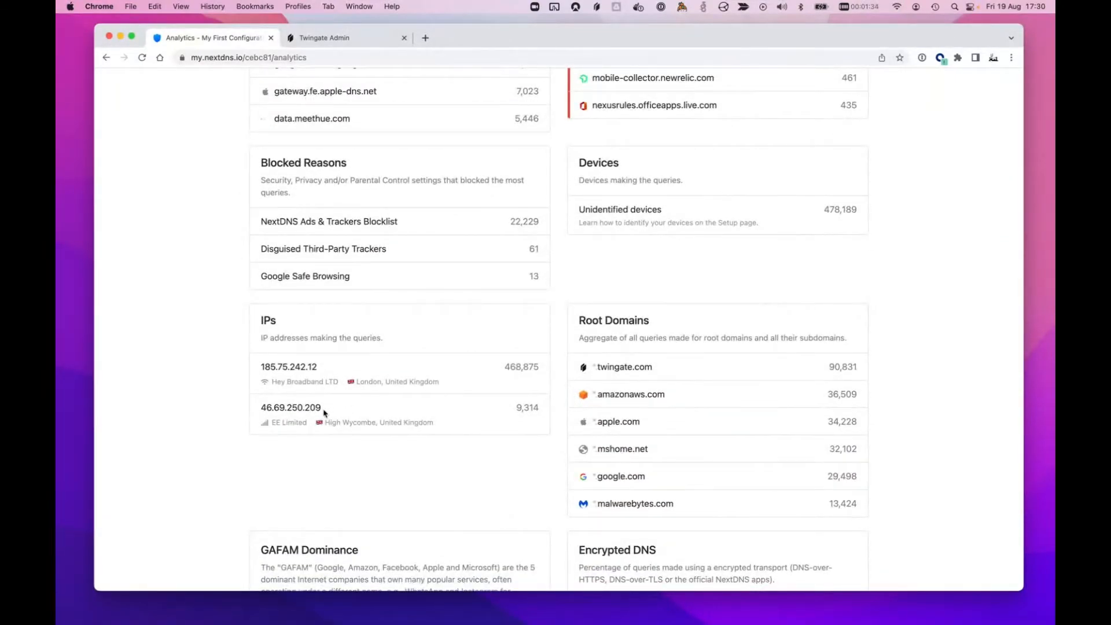
scroll(down, 3)
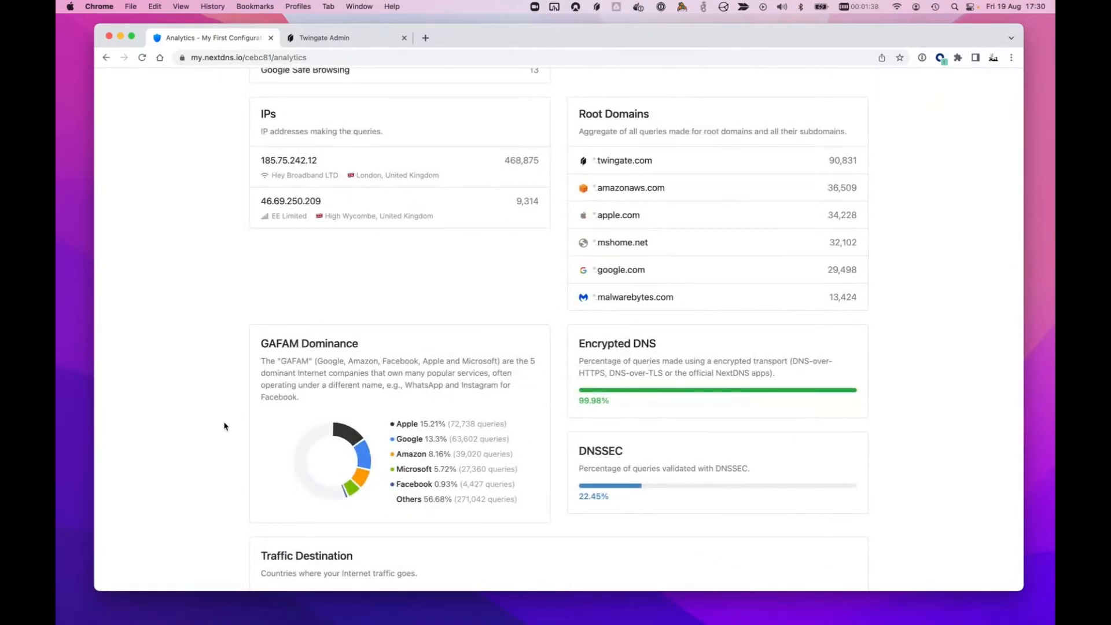
scroll(down, 3)
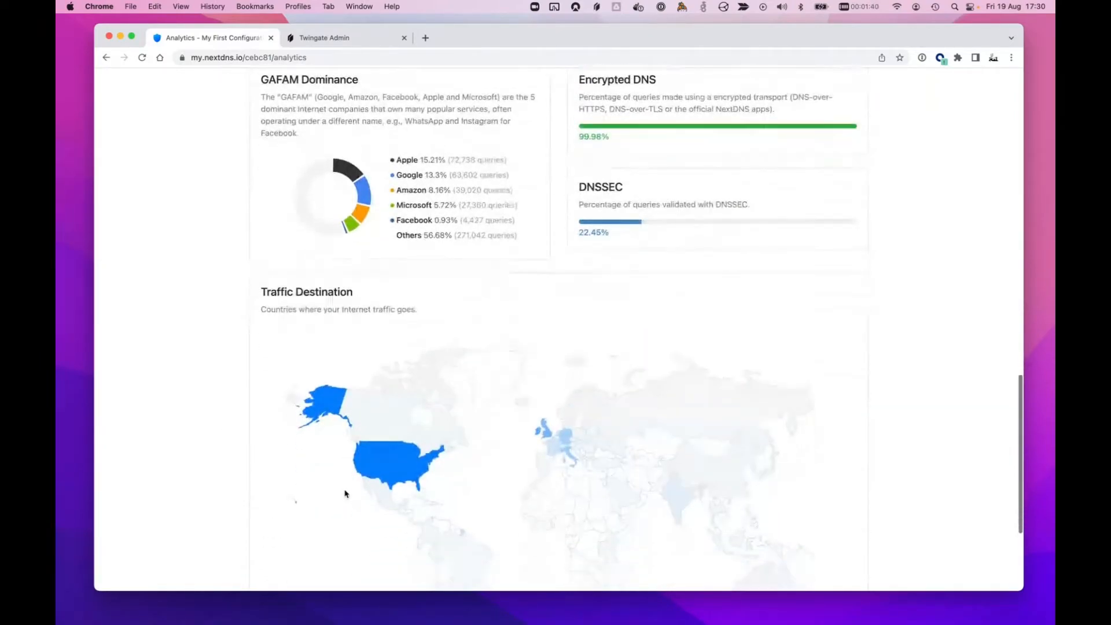
scroll(down, 3)
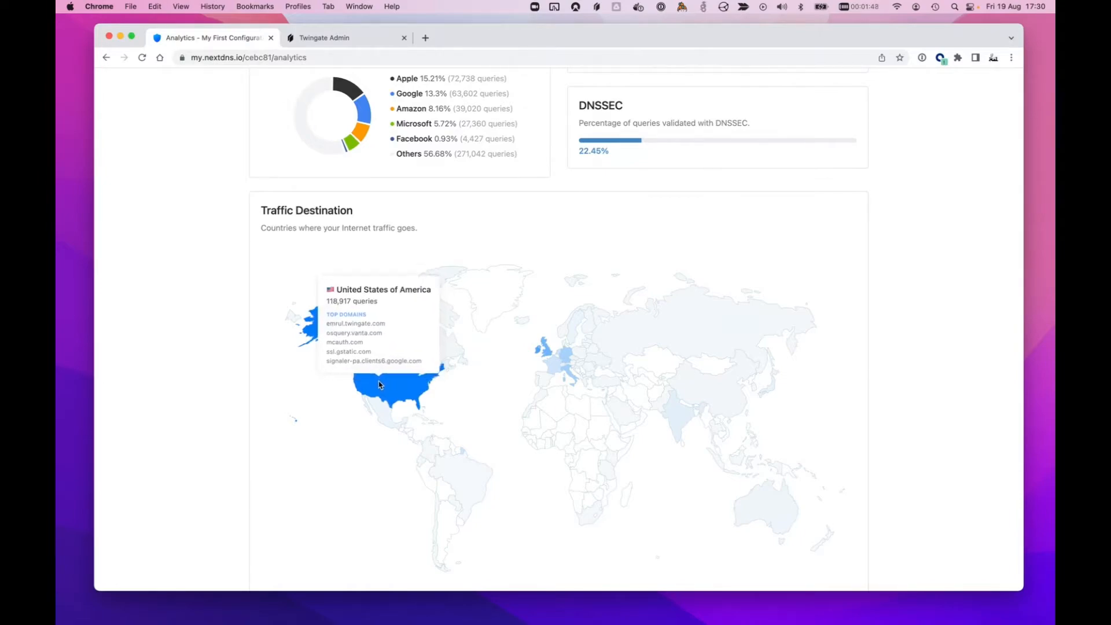
mouse_move(683, 475)
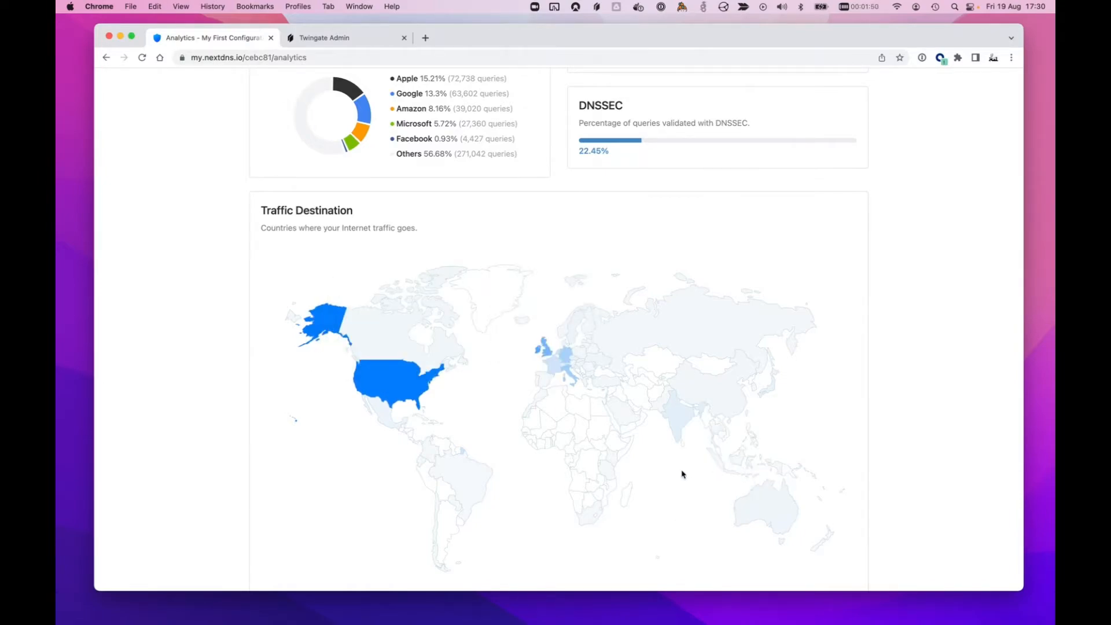